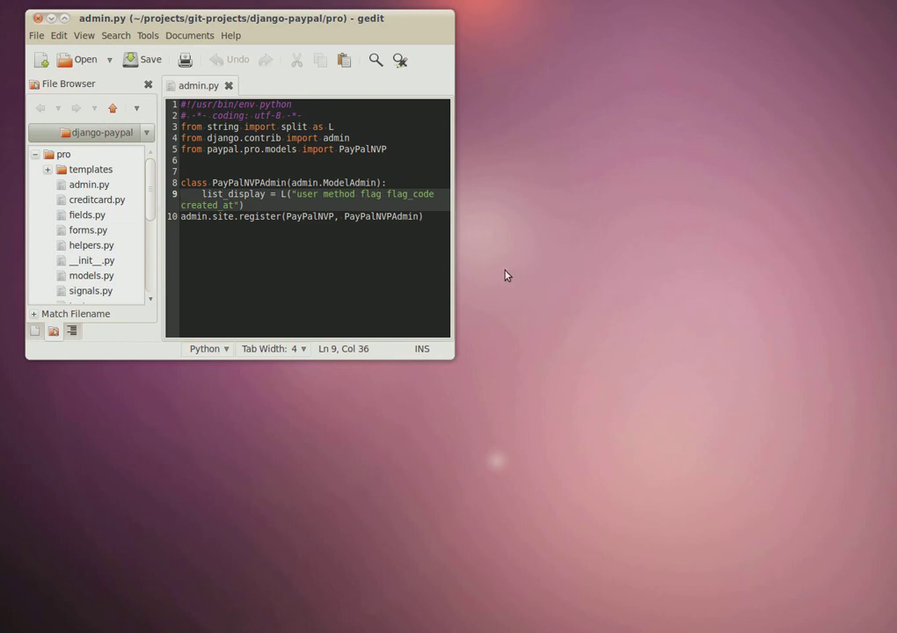
mouse_move(493, 274)
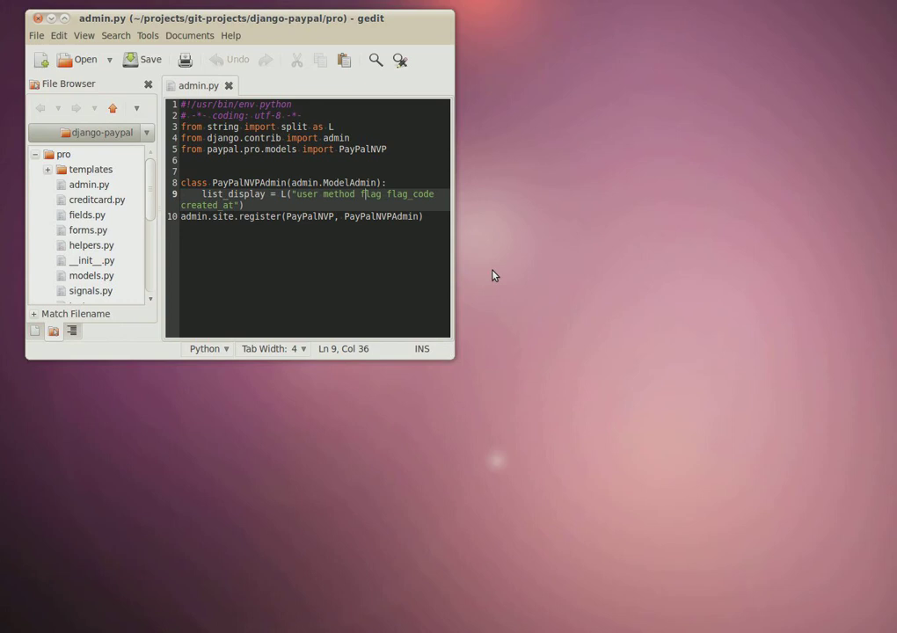
- Open models.py from the django-paypal project in a tab beside admin.py
left_click(422, 217)
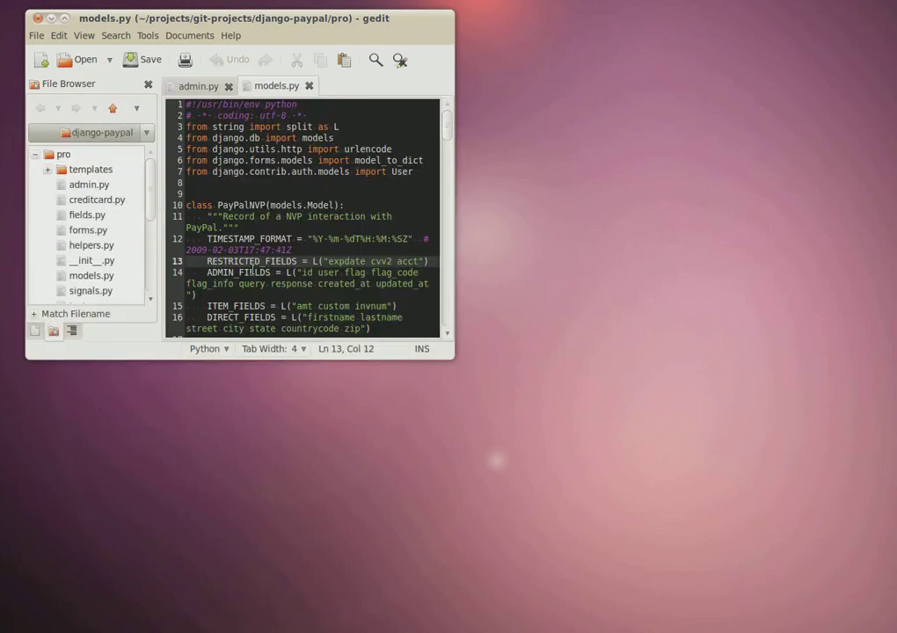
mouse_move(116, 274)
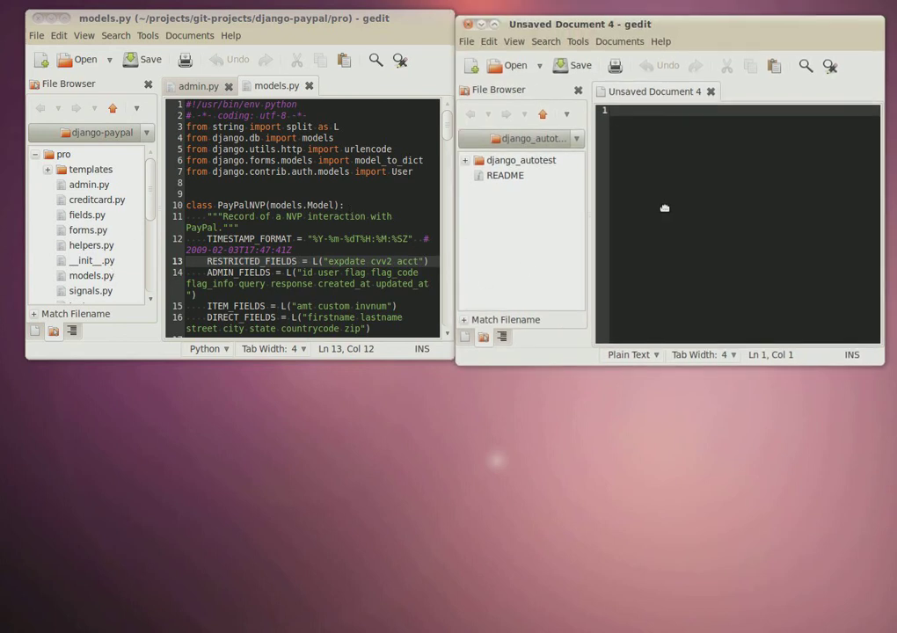
- Browse the second window to git-projects > django_blog and search its files for 'blog'
left_click(577, 137)
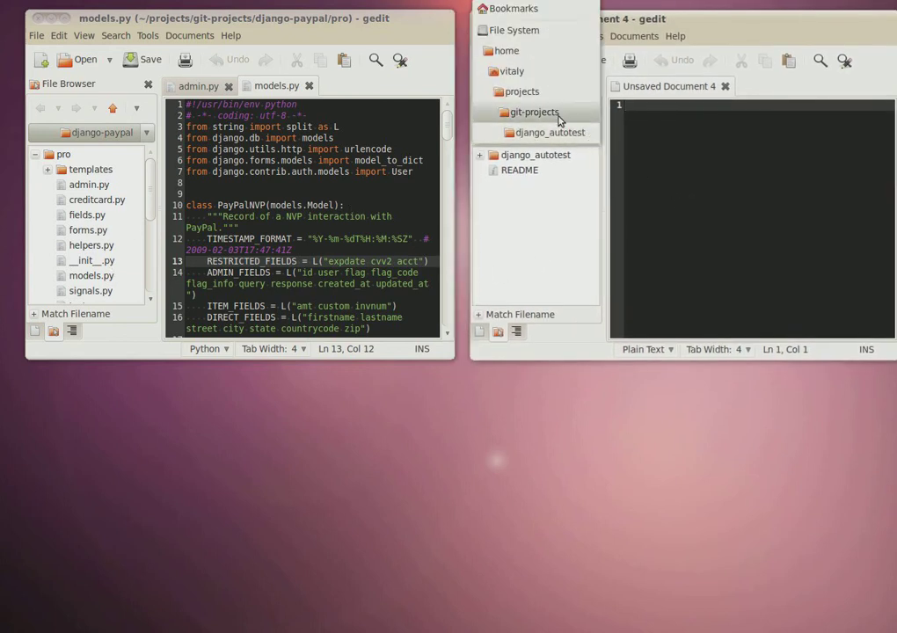
left_click(548, 132)
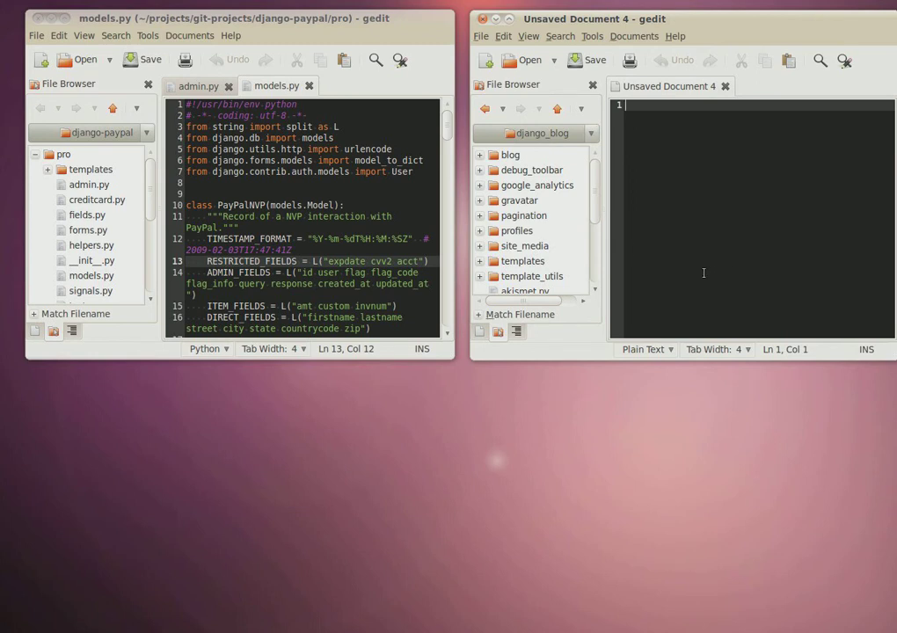
type("blog")
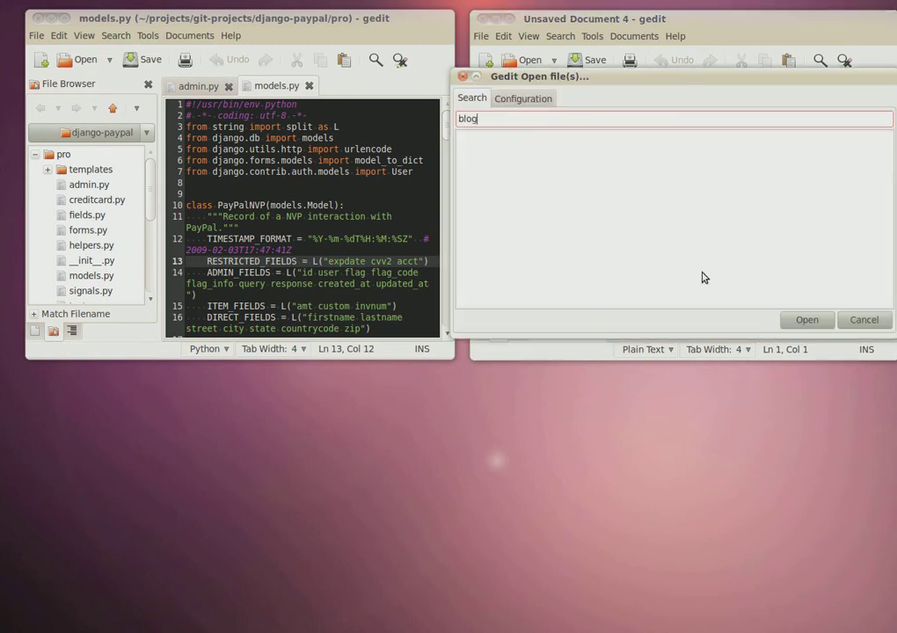
- Search 'blog test' to open tests.py, then search again for blog/templatetags/date_counts.py
type("te")
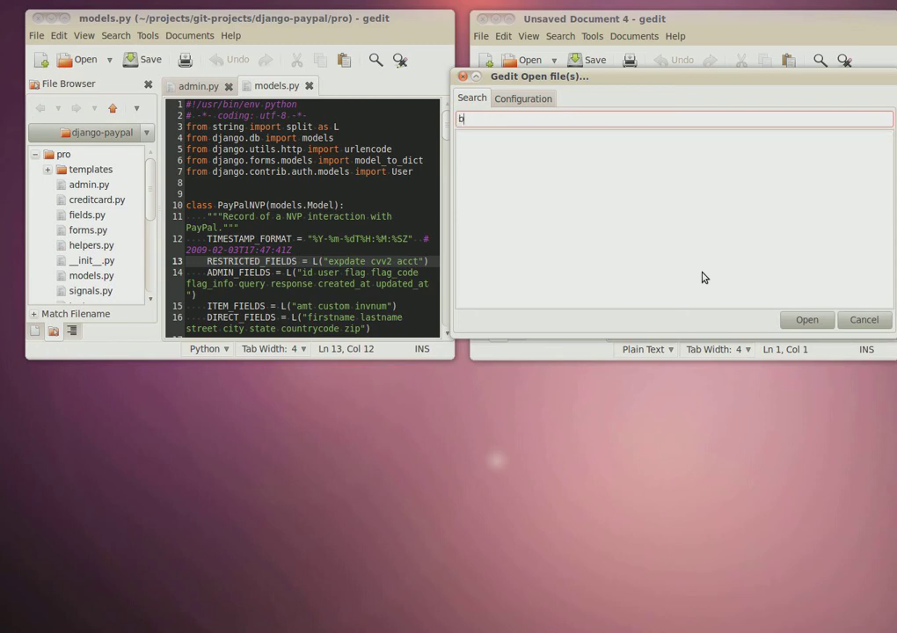
type("log test")
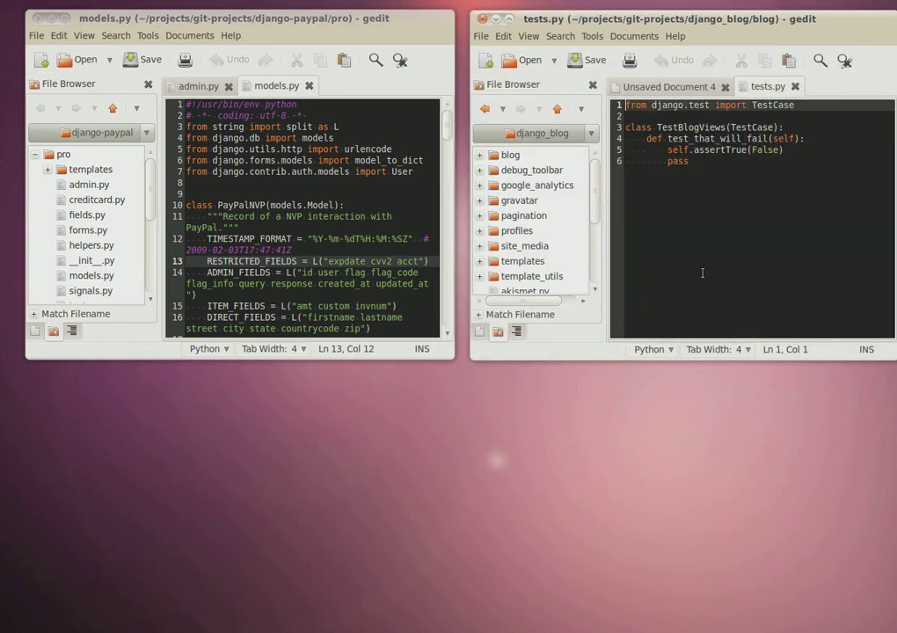
left_click(522, 60)
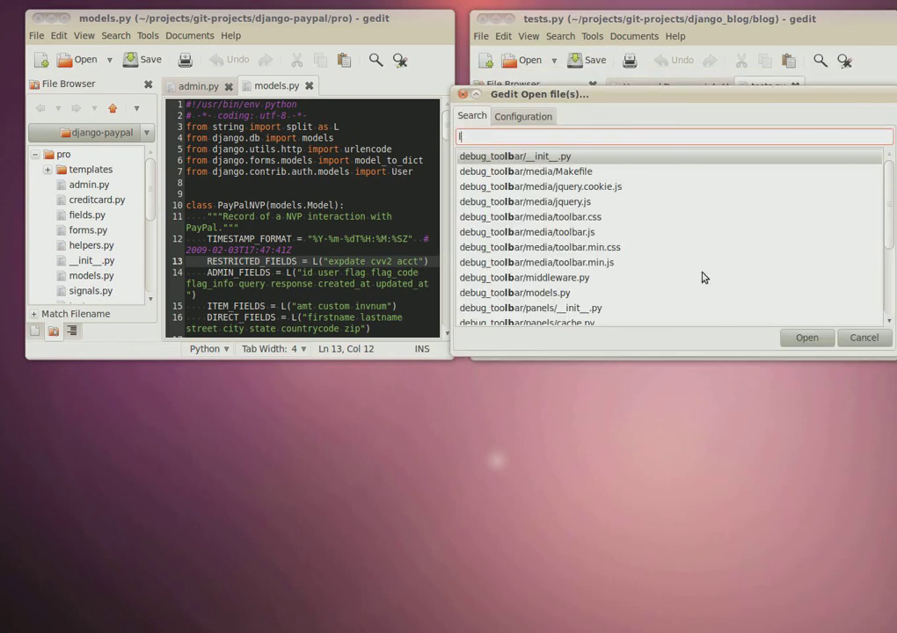
type("blog te")
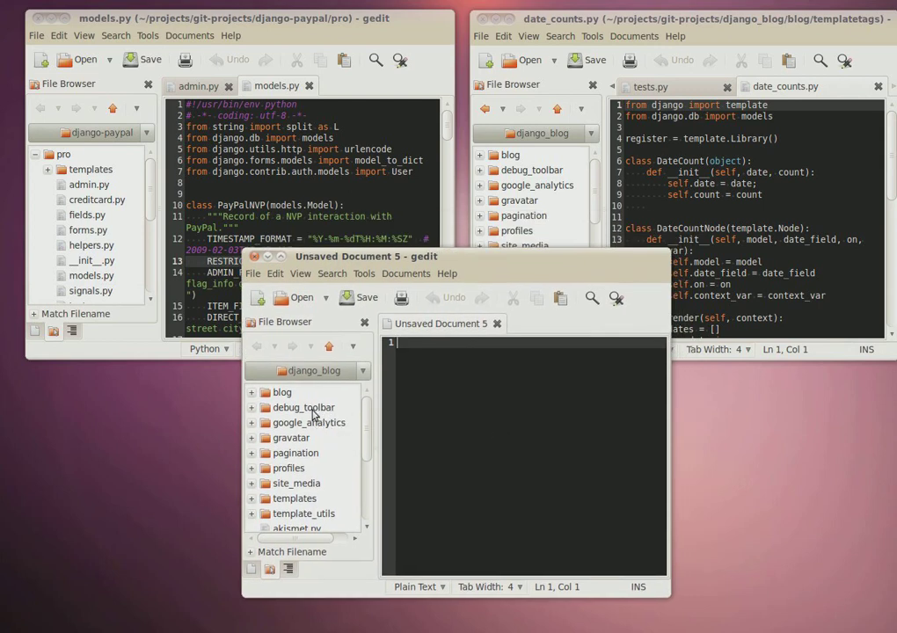
- Enter the debug_toolbar folder and search 'template deb' to list its HTML templates
double_click(306, 408)
type("temp")
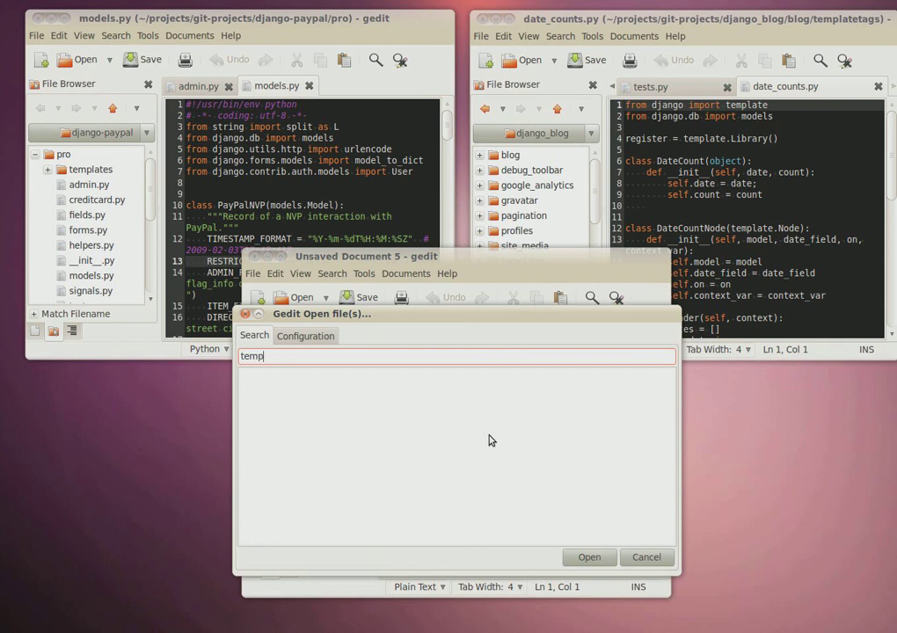
type("late deb")
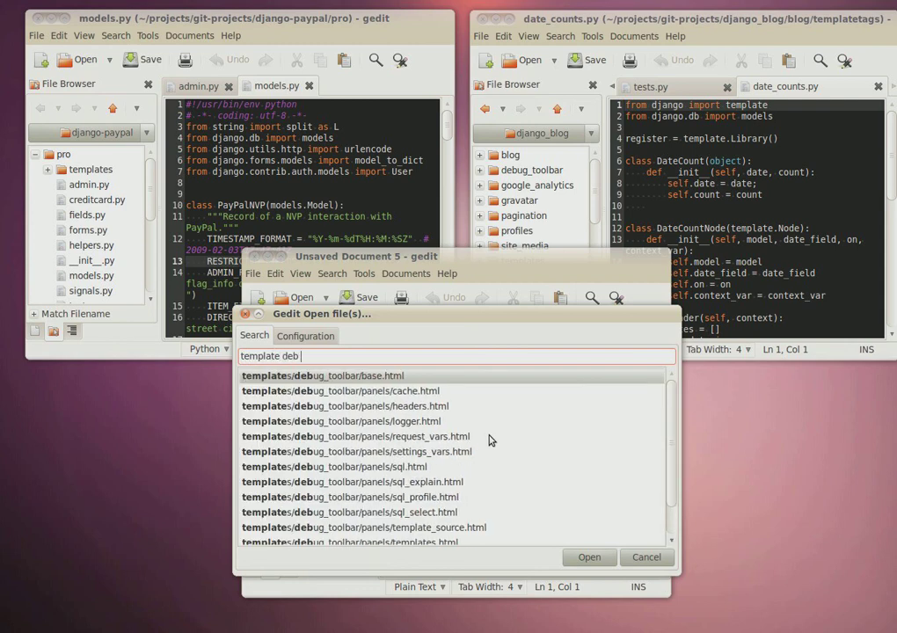